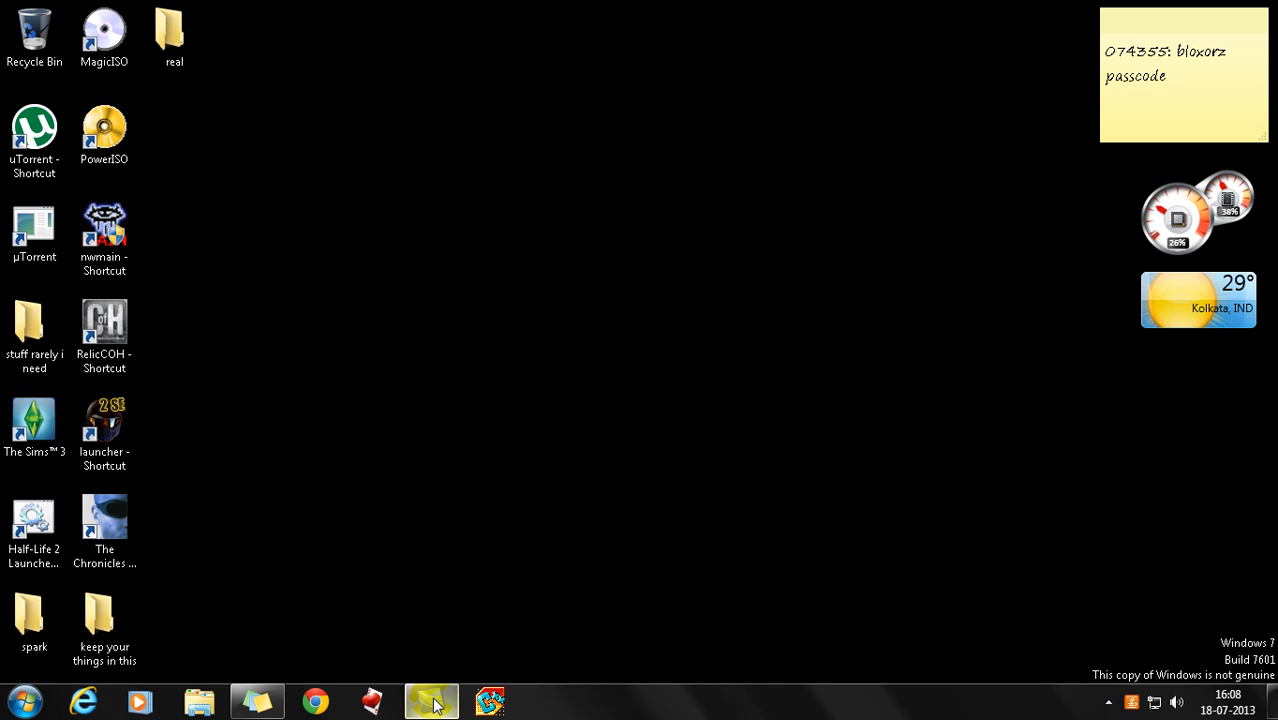
mouse_move(432, 700)
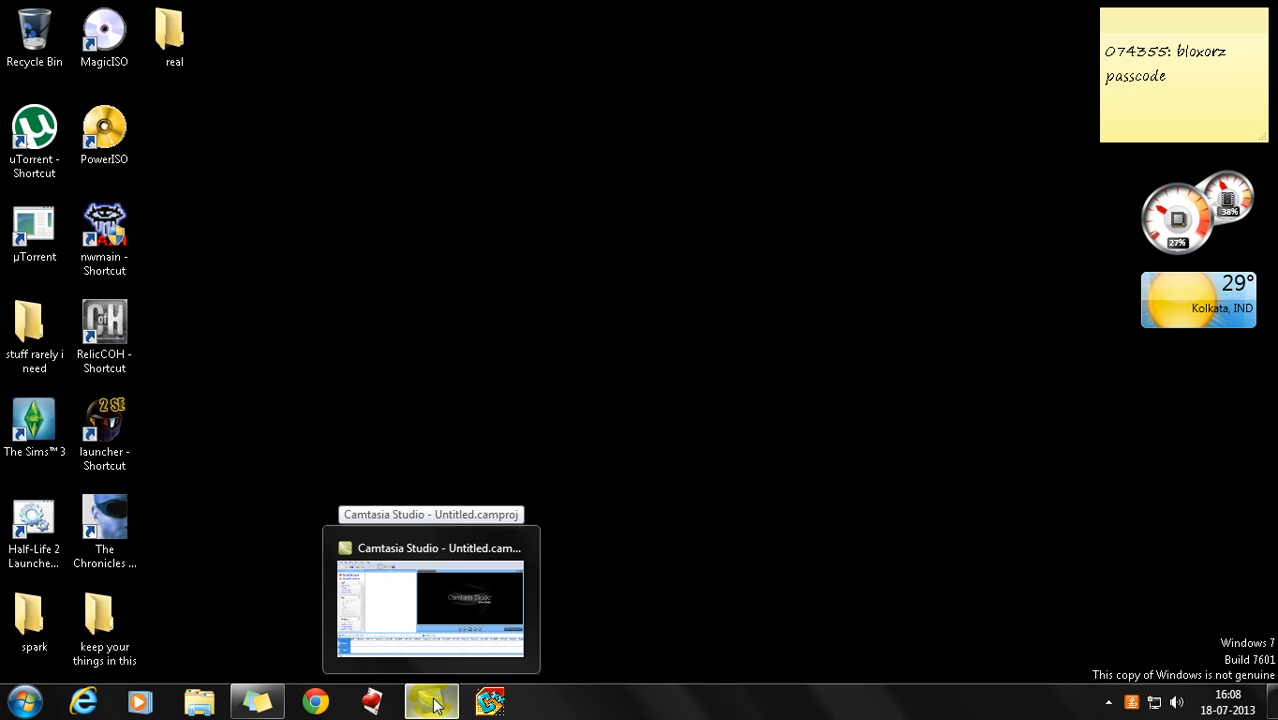
Restore the untitled Camtasia Studio project window from the taskbar
left_click(430, 600)
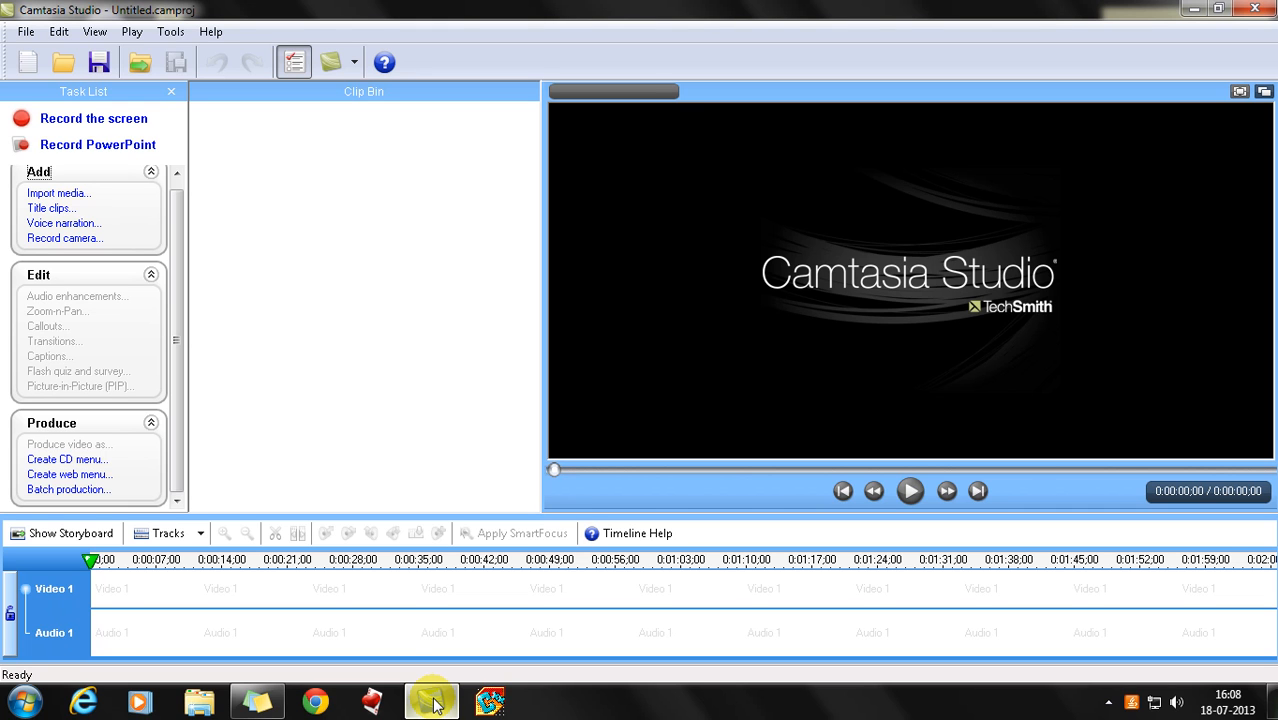
mouse_move(136, 144)
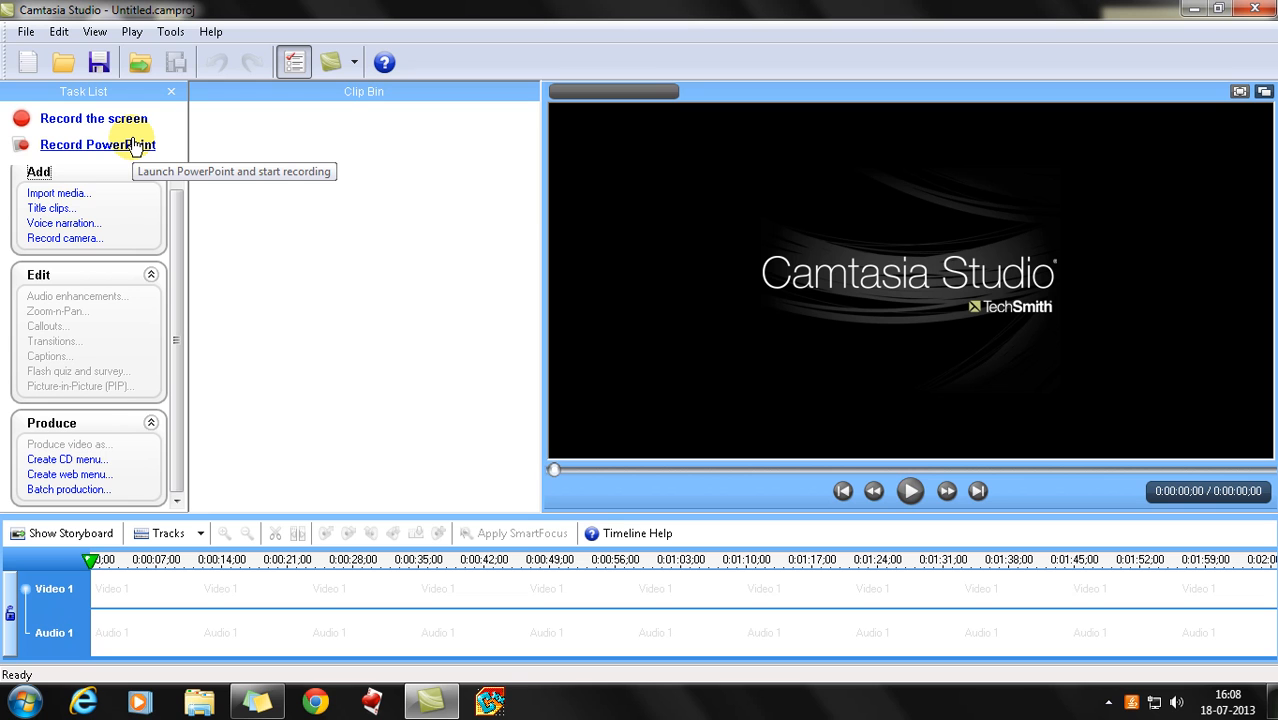
mouse_move(170, 32)
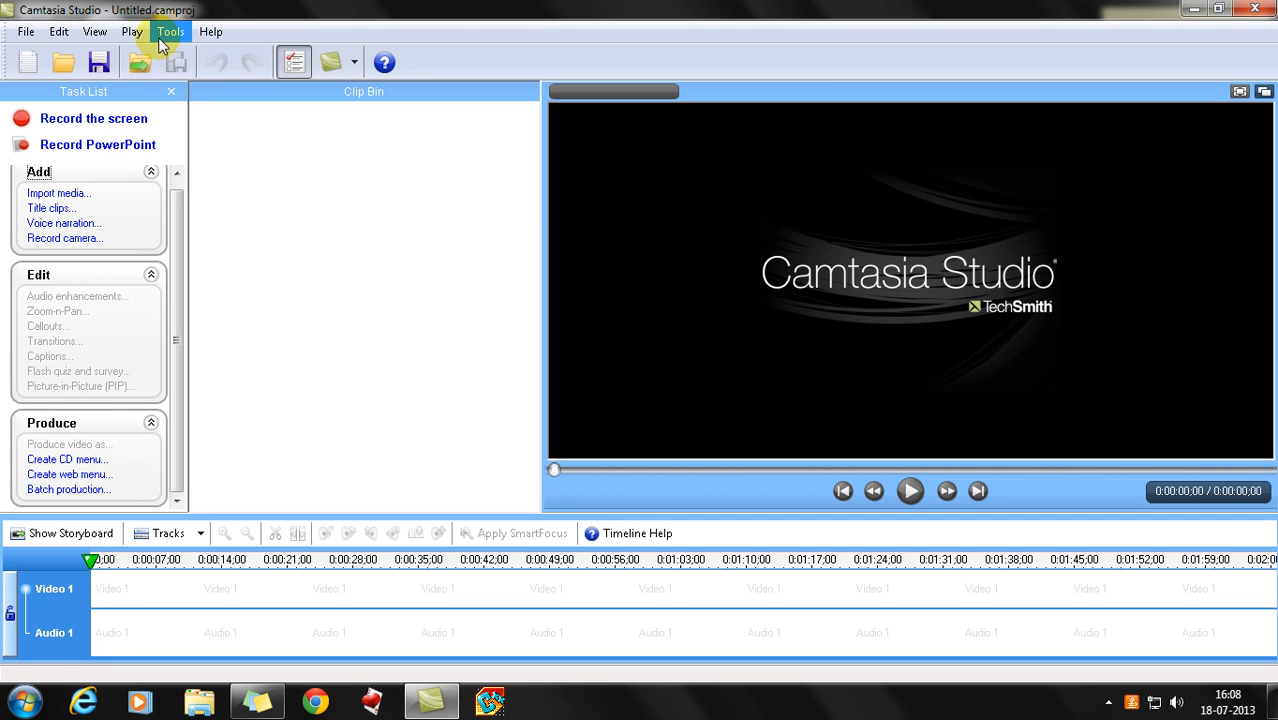
In Tools > Options, show the PowerPoint settings and leave Enable PowerPoint Add-in checked
left_click(170, 32)
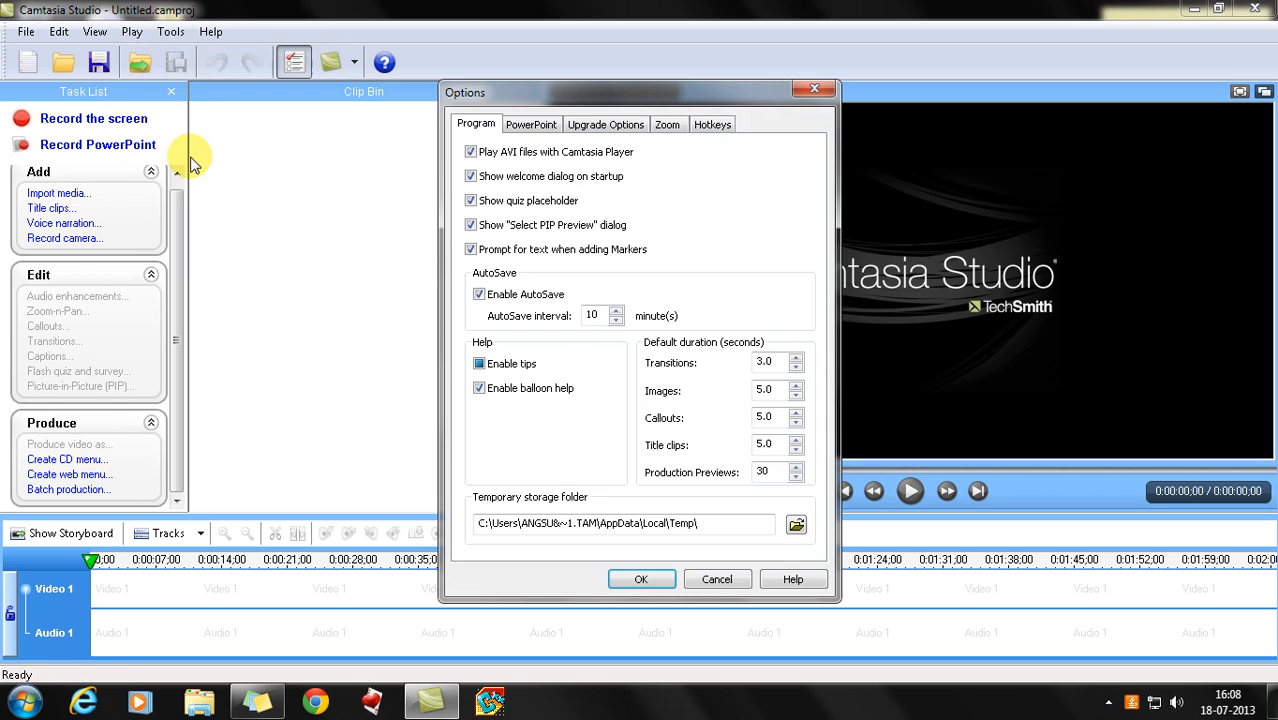
left_click(532, 124)
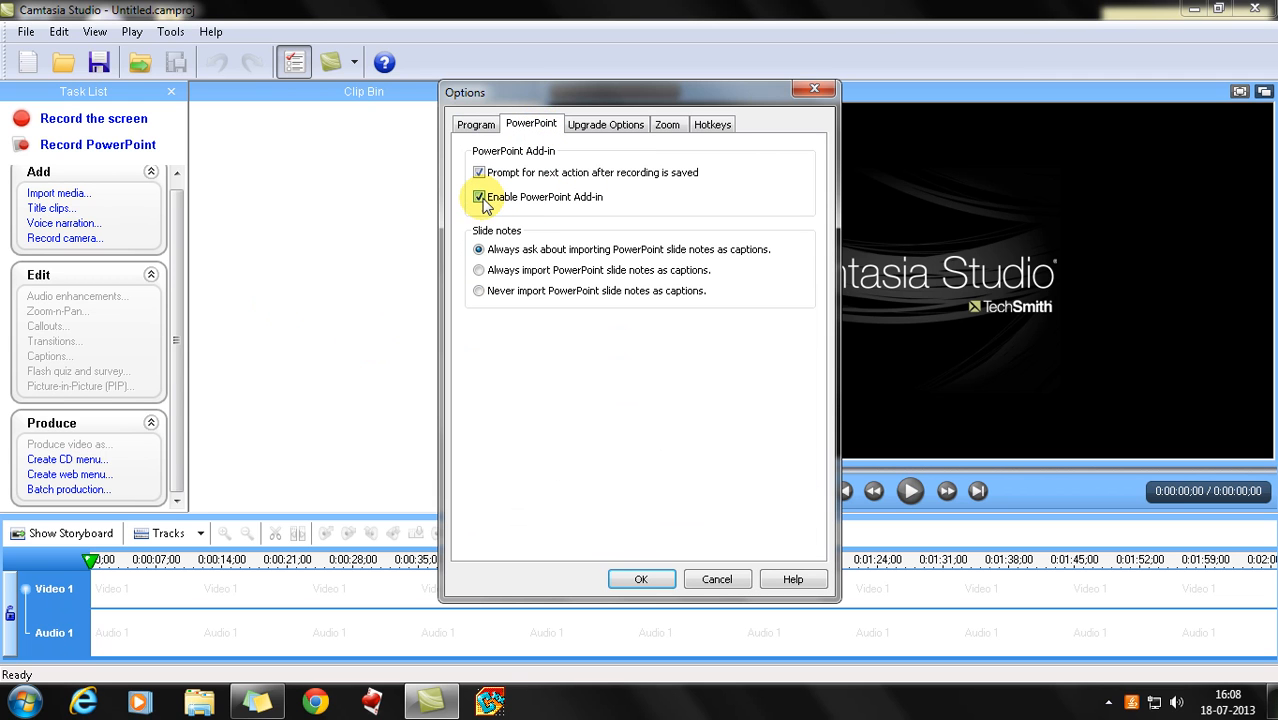
left_click(480, 196)
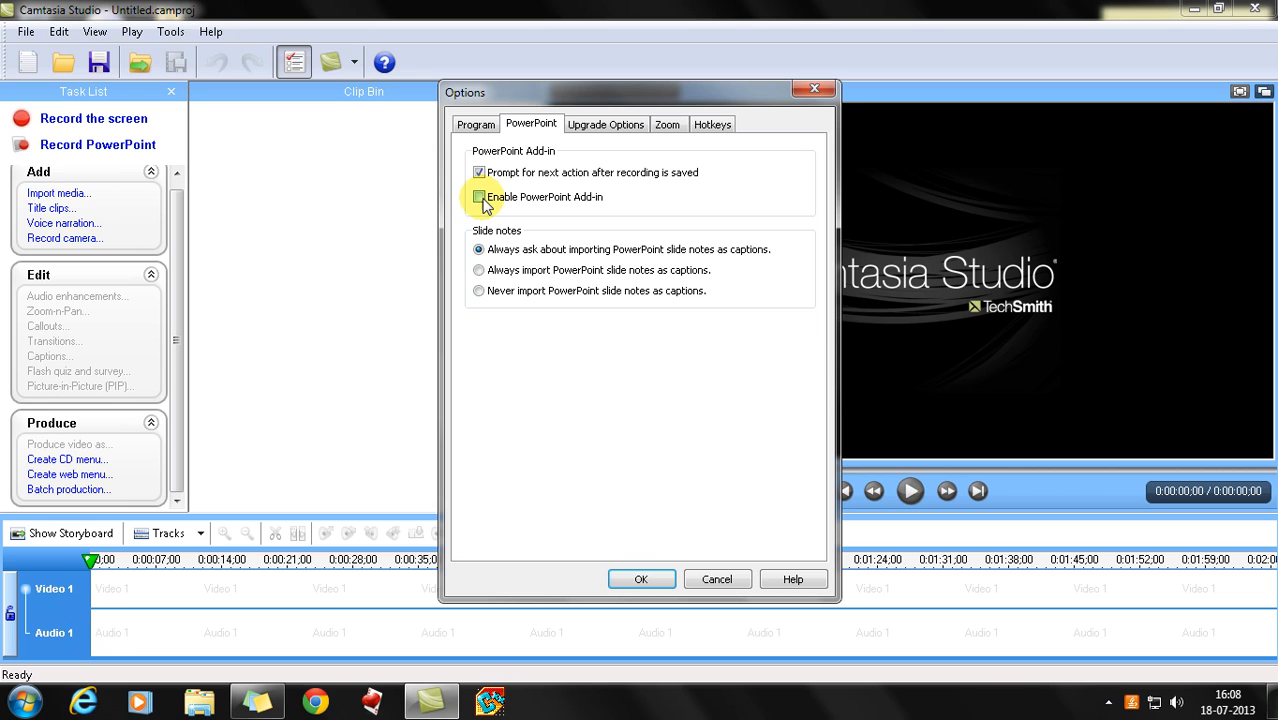
left_click(480, 198)
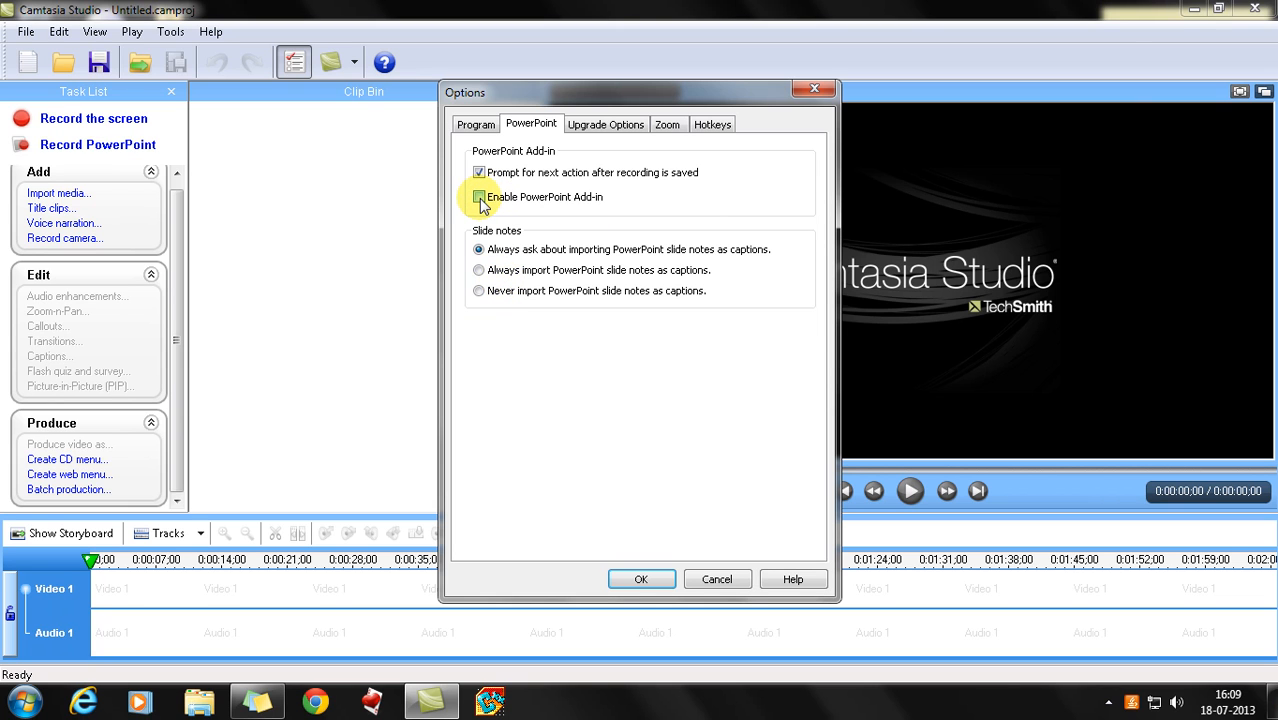
left_click(480, 198)
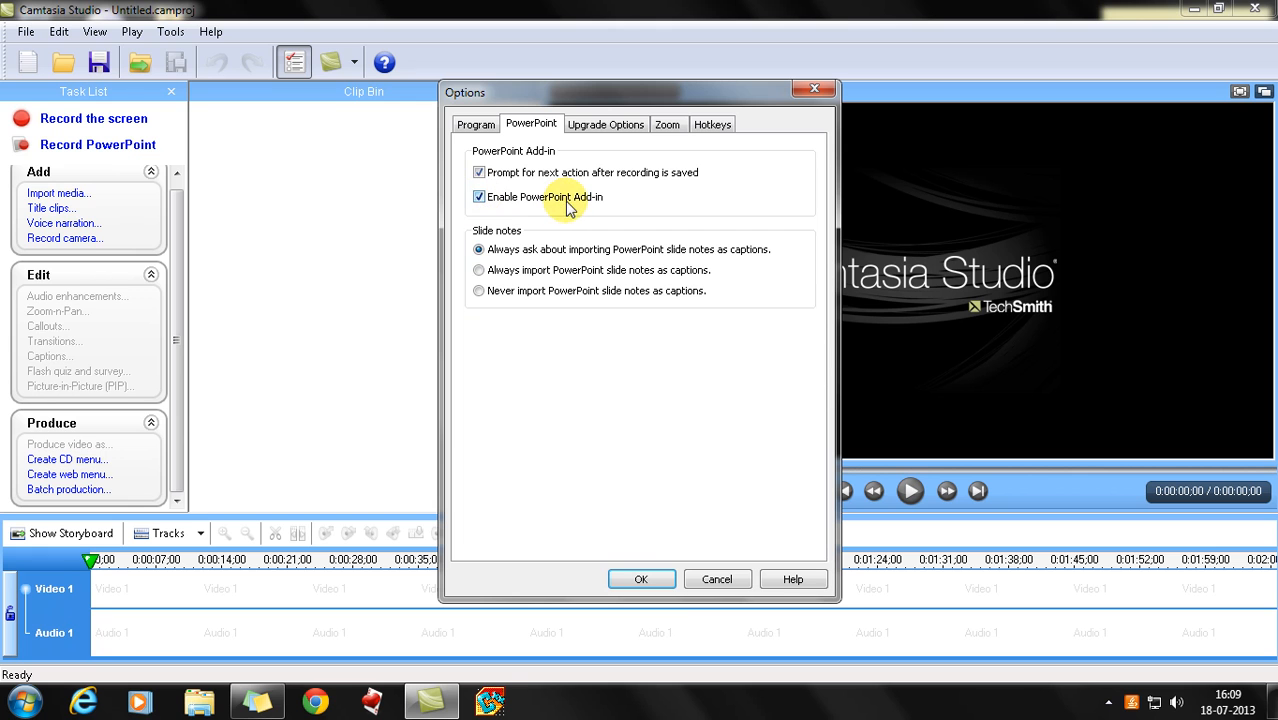
Confirm the options with OK and launch PowerPoint via Record PowerPoint
left_click(640, 580)
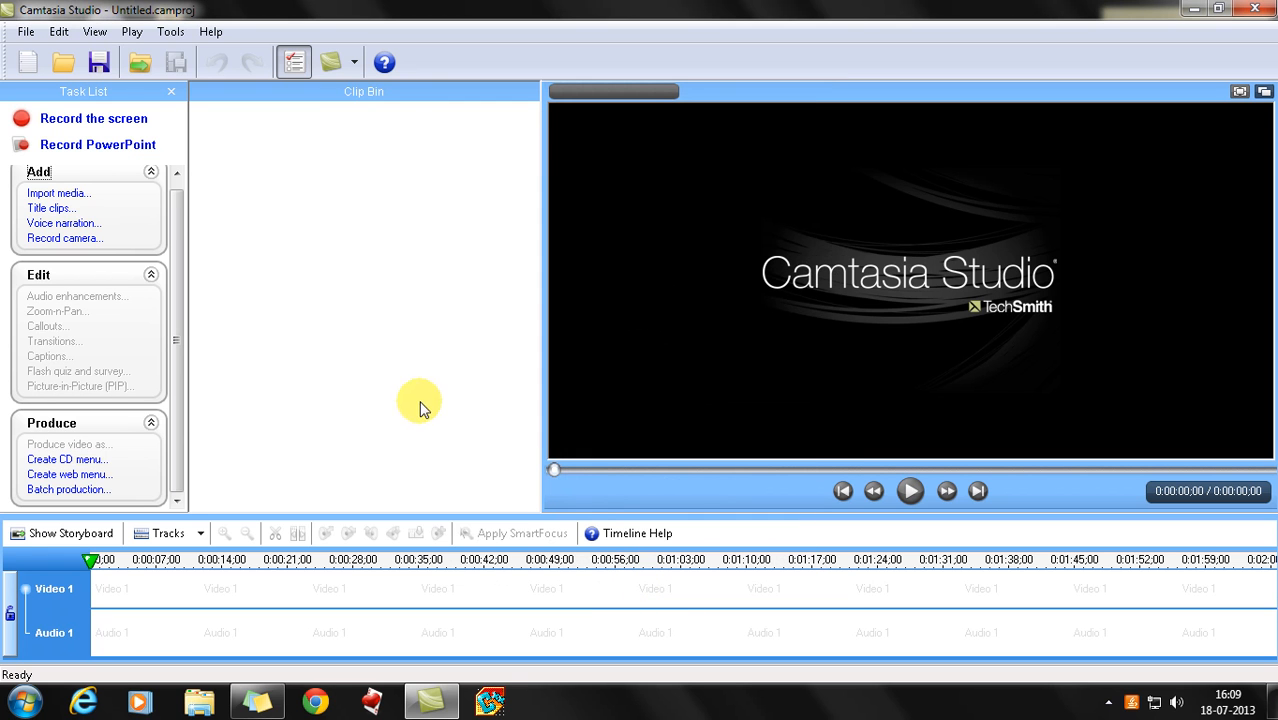
mouse_move(112, 144)
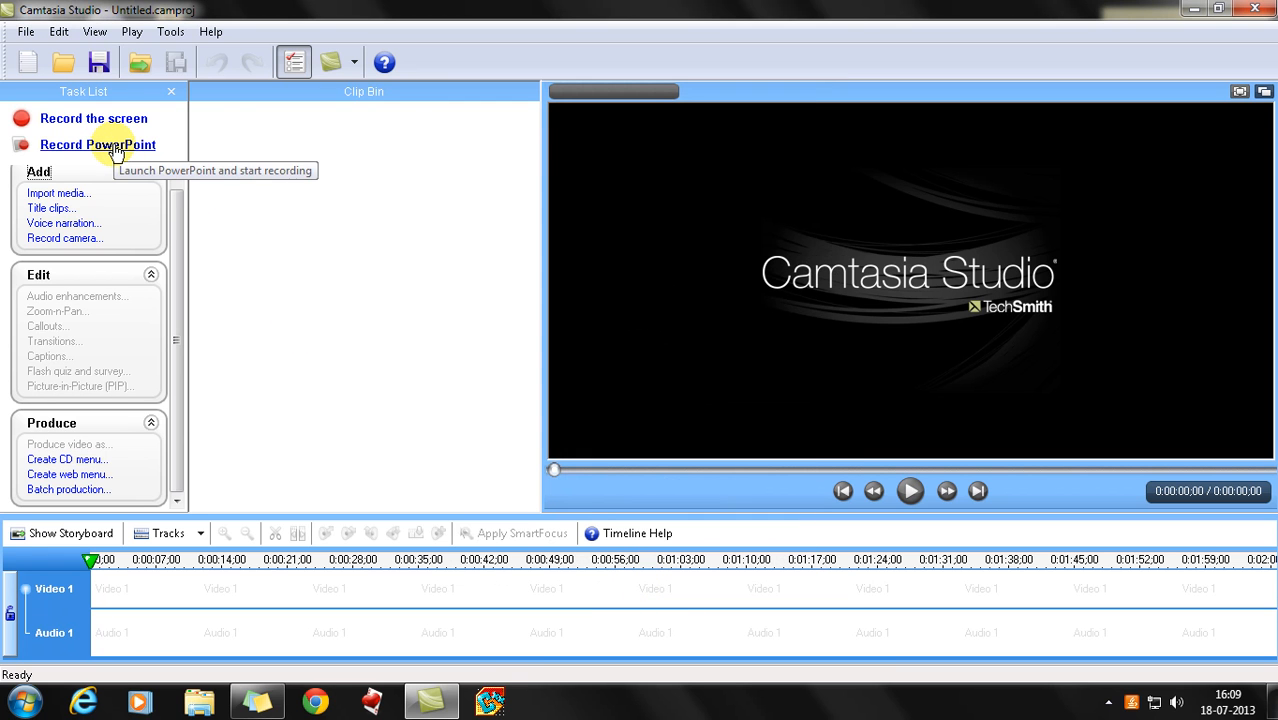
left_click(98, 144)
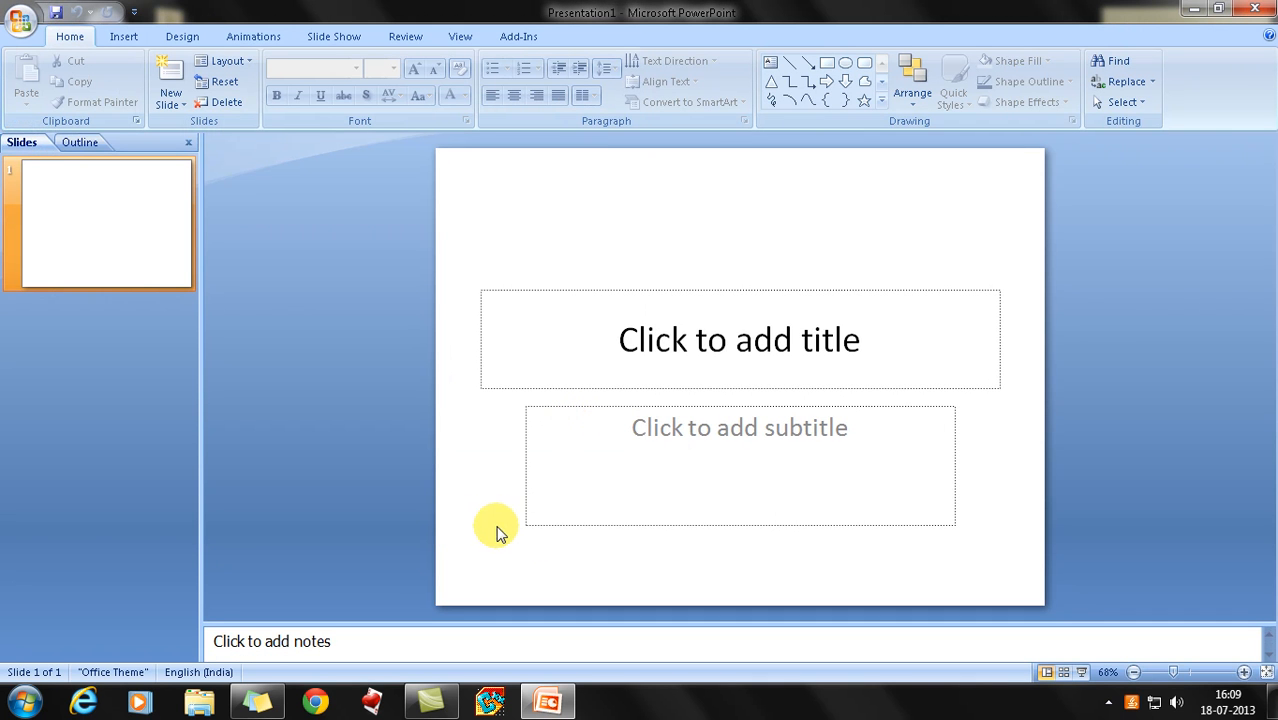
mouse_move(490, 516)
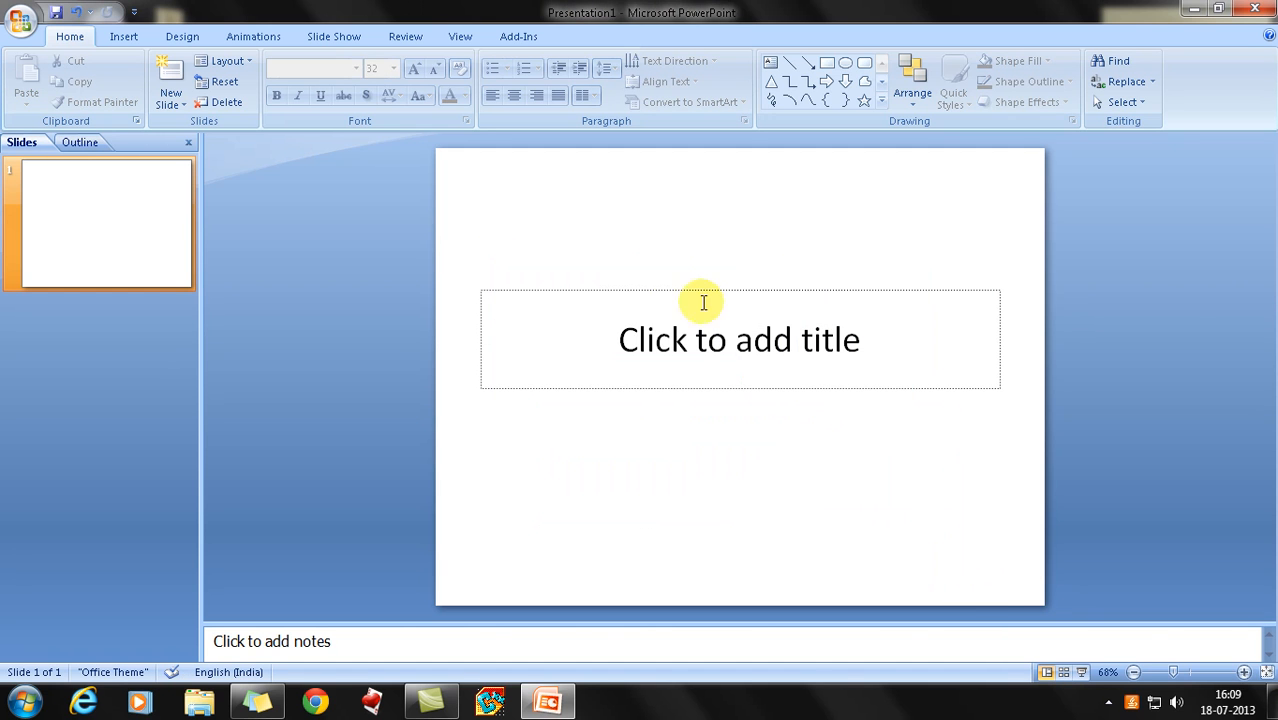
Enter 'Hello Youtube...' into the slide's title placeholder
left_click(702, 340)
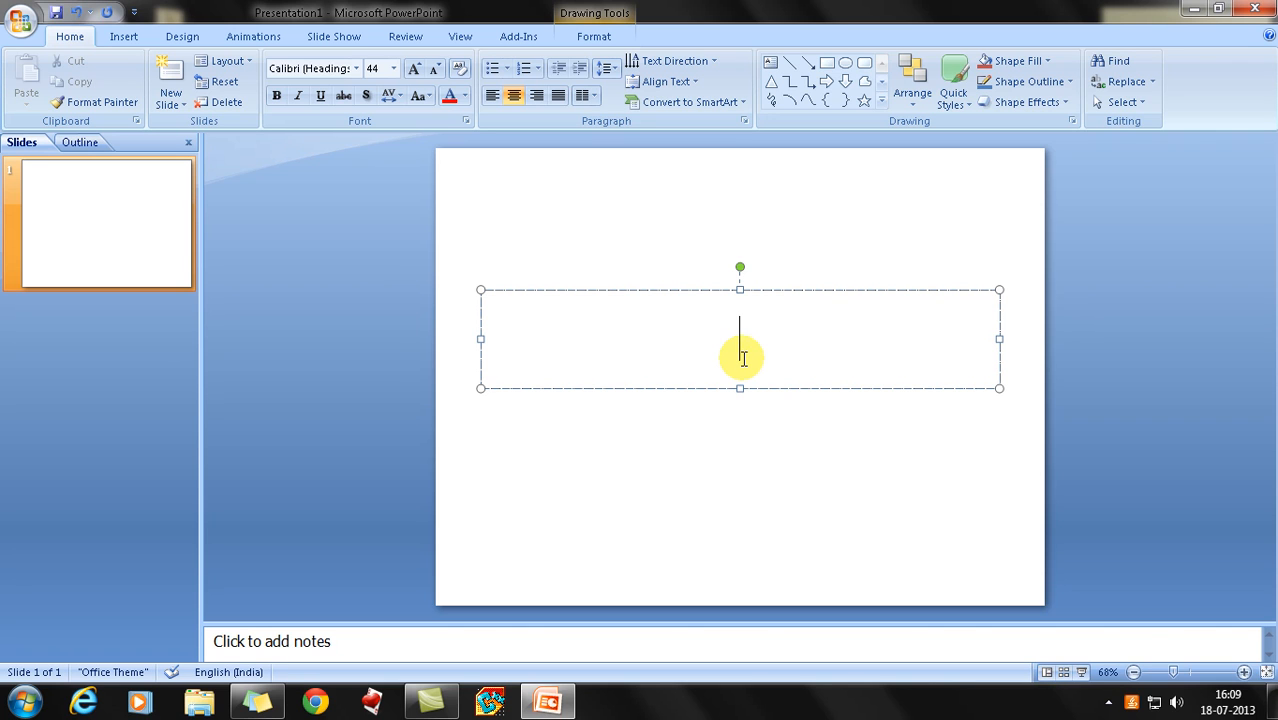
type("Hello")
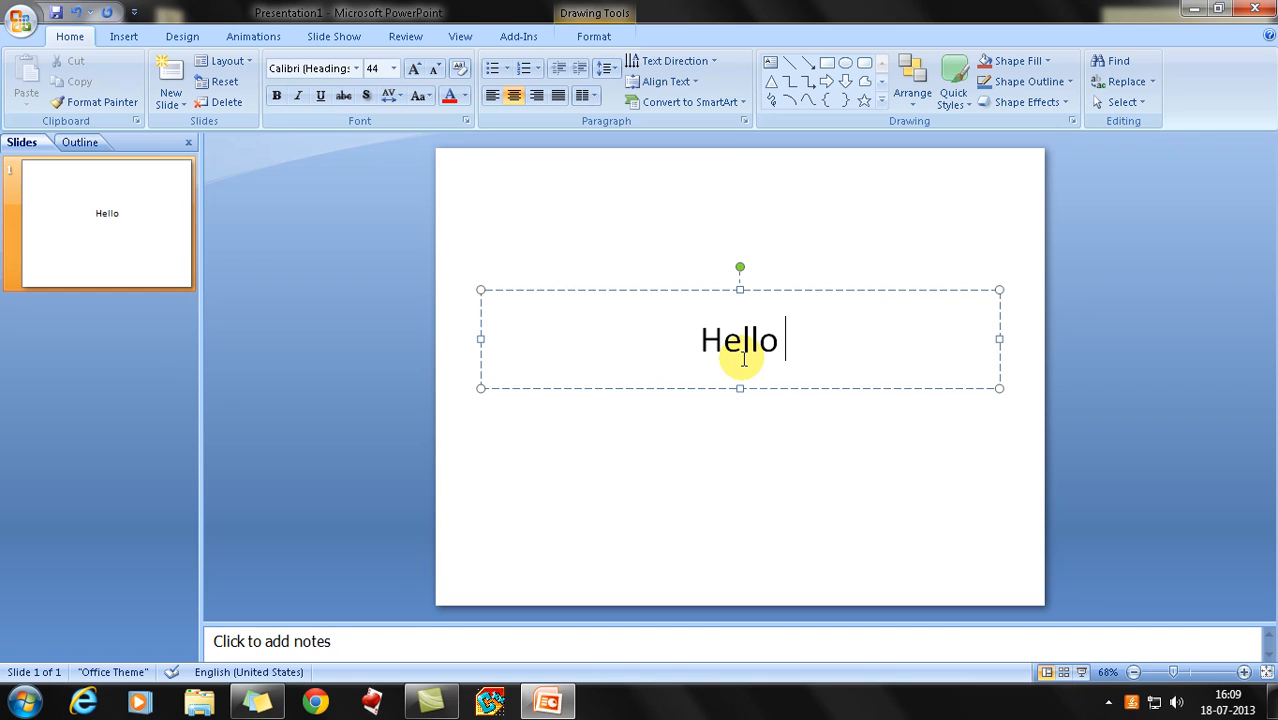
type("Youtube")
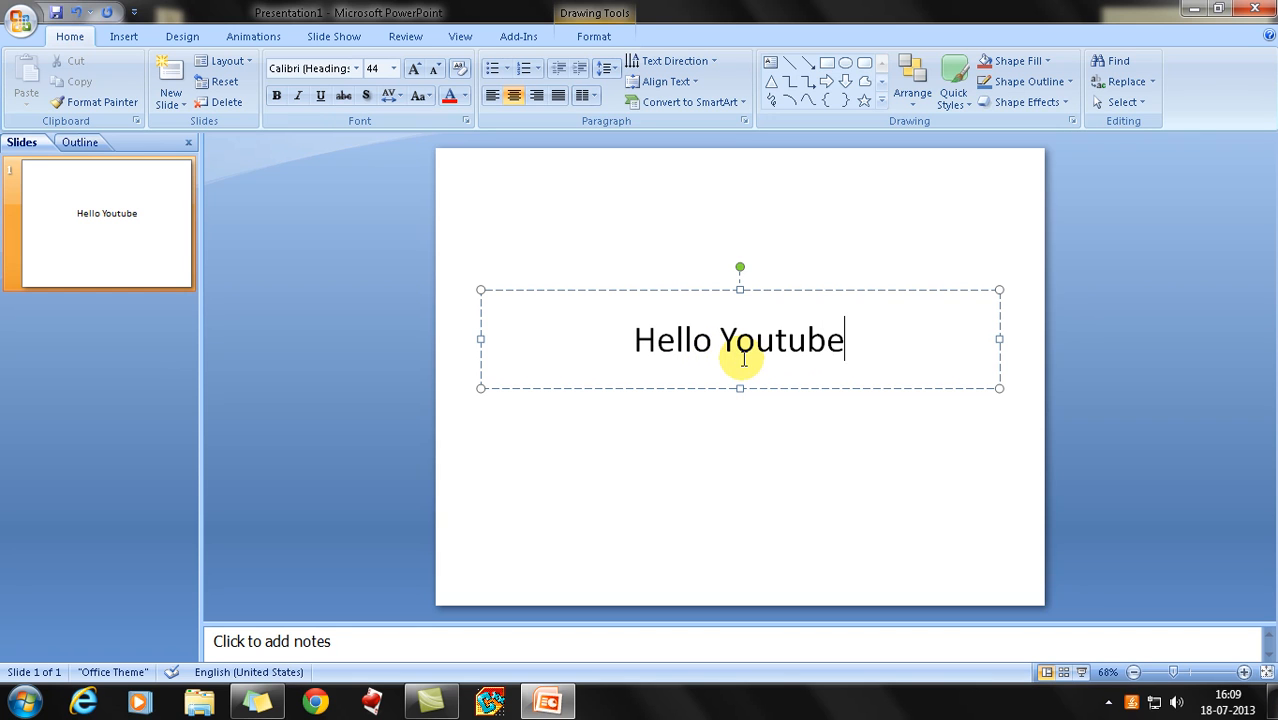
type("...")
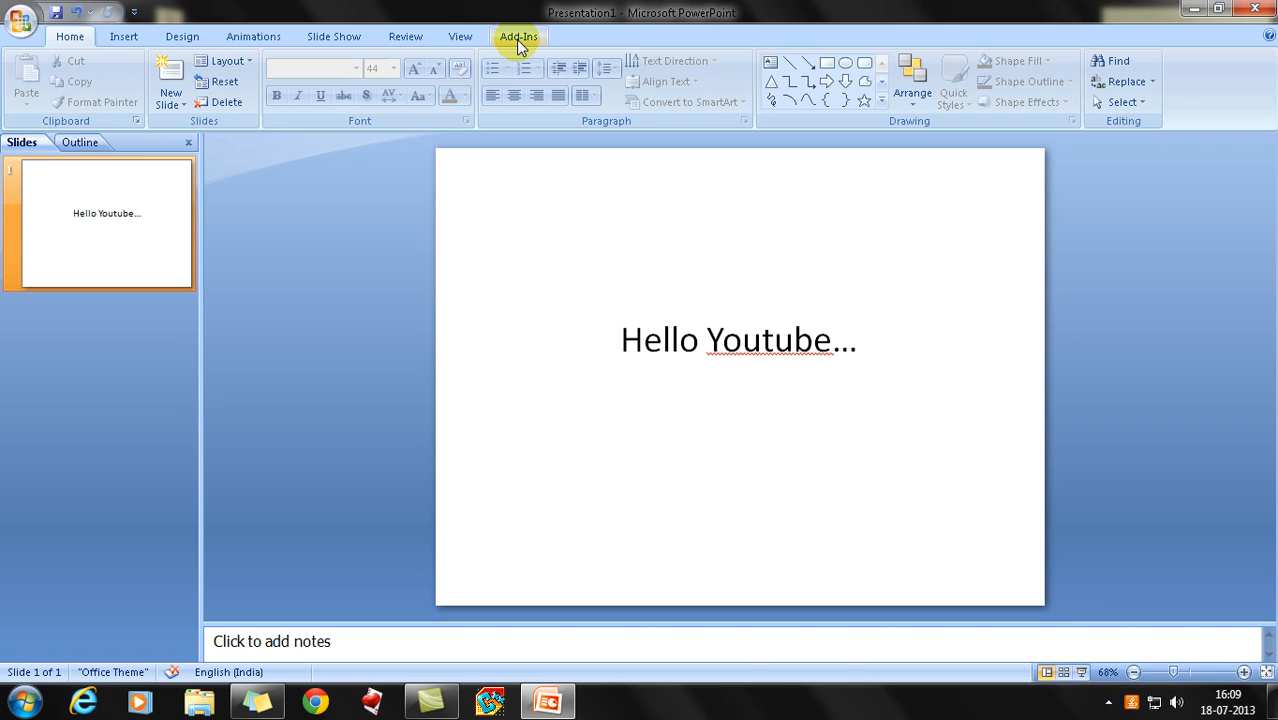
Start recording the slide with the Camtasia Record button on the Add-Ins ribbon
left_click(518, 36)
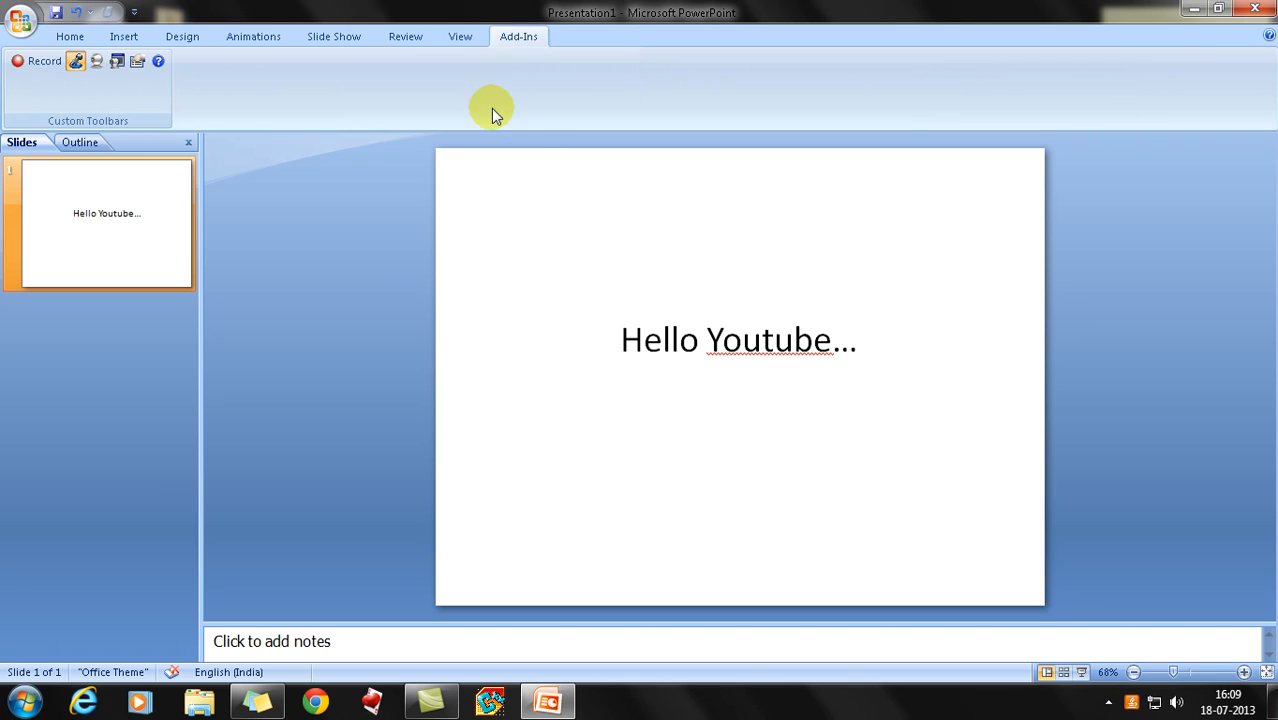
mouse_move(30, 68)
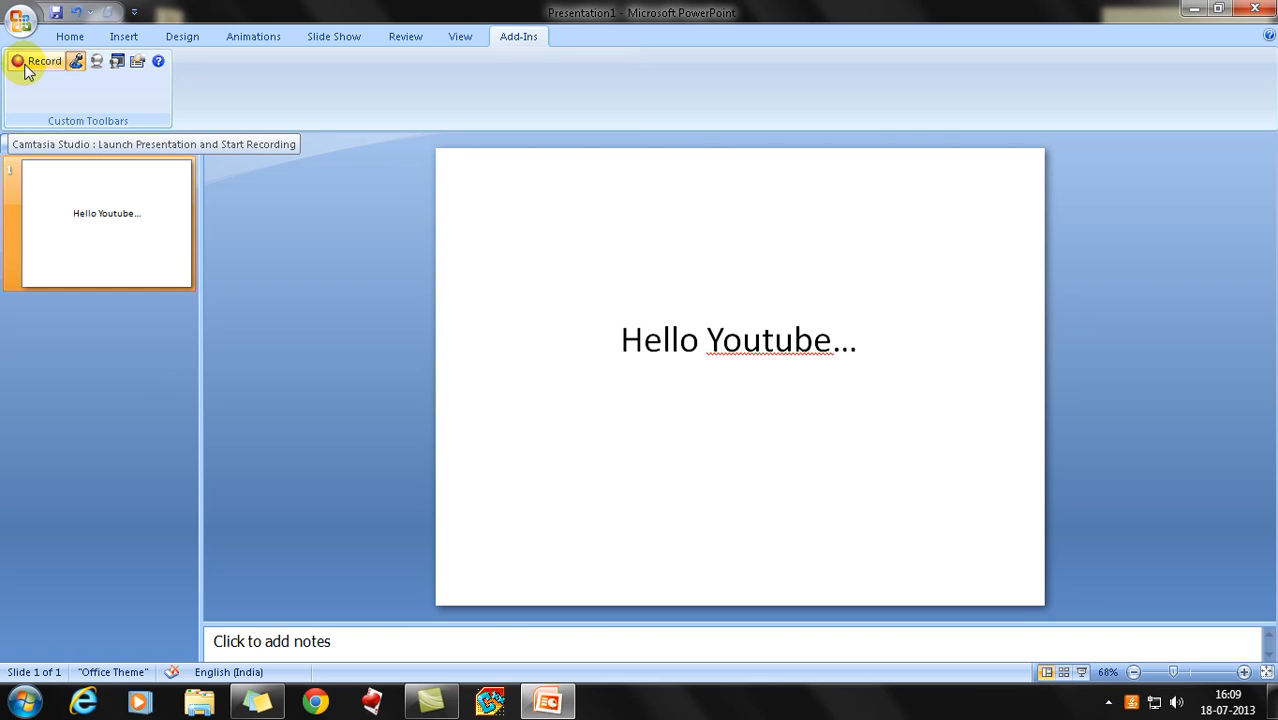
mouse_move(76, 60)
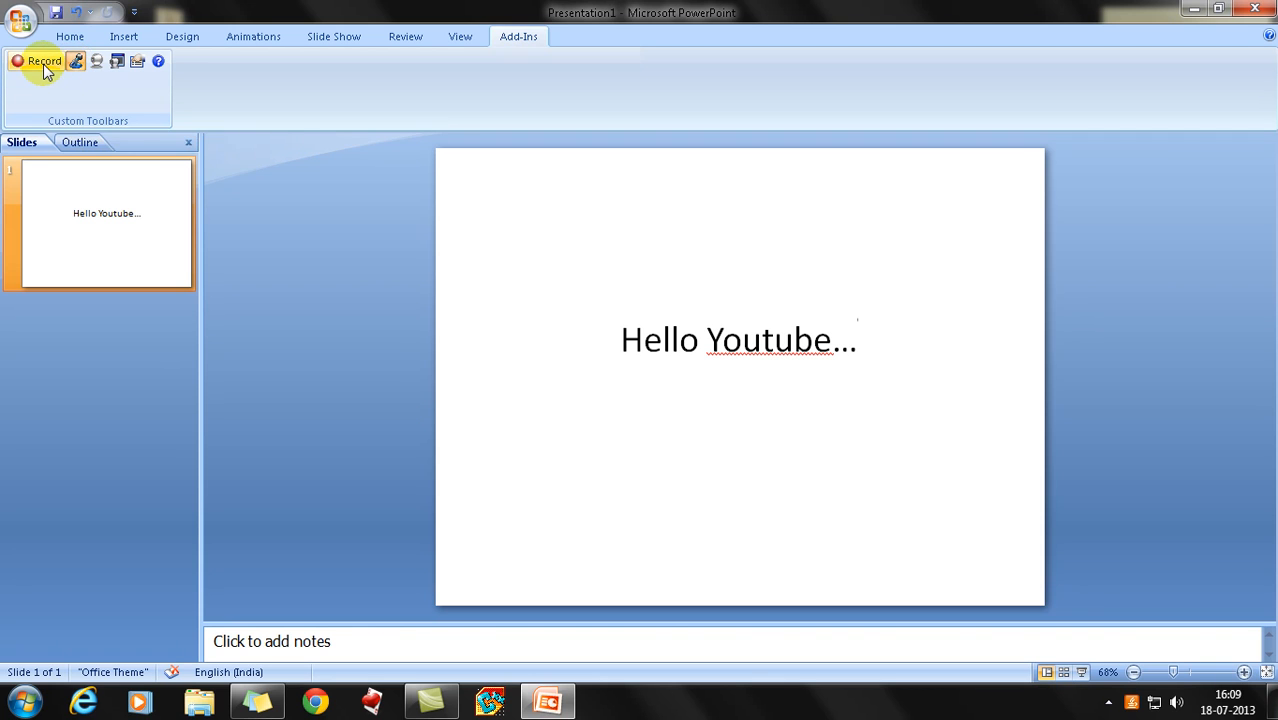
left_click(44, 60)
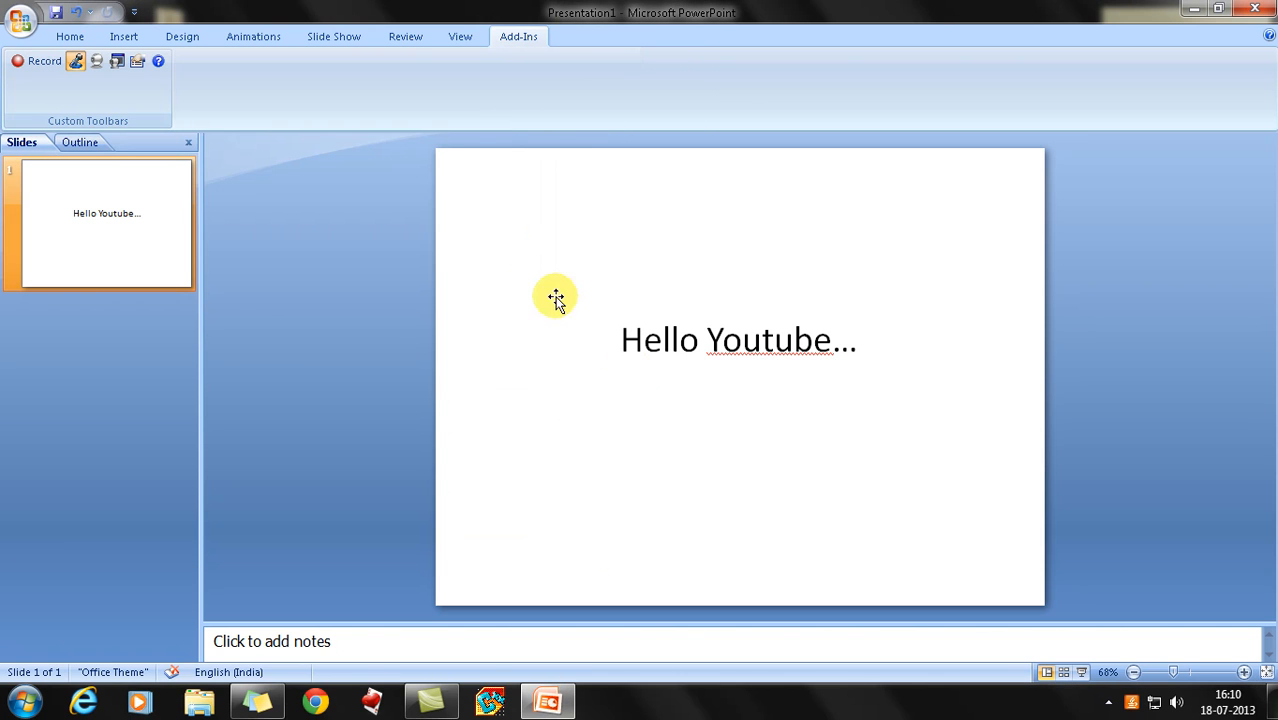
mouse_move(70, 36)
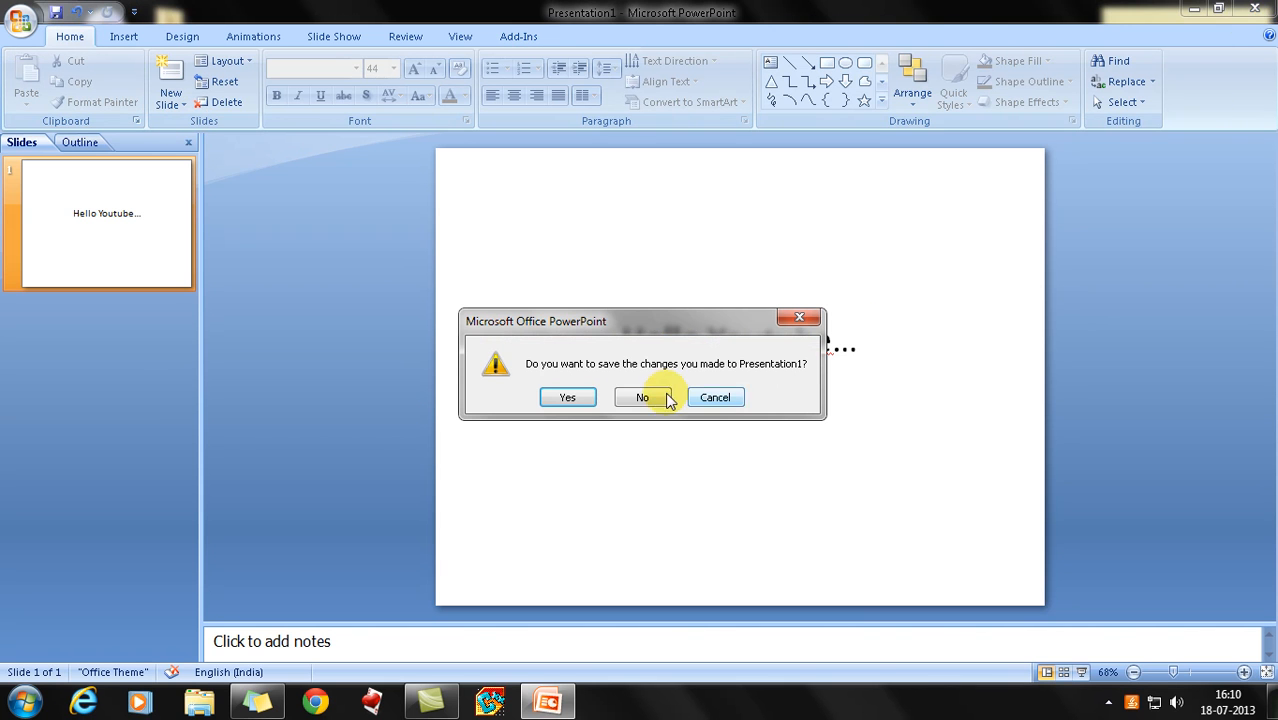
Close PowerPoint without saving, close the crashed add-in and dismiss the resolution notice
left_click(642, 396)
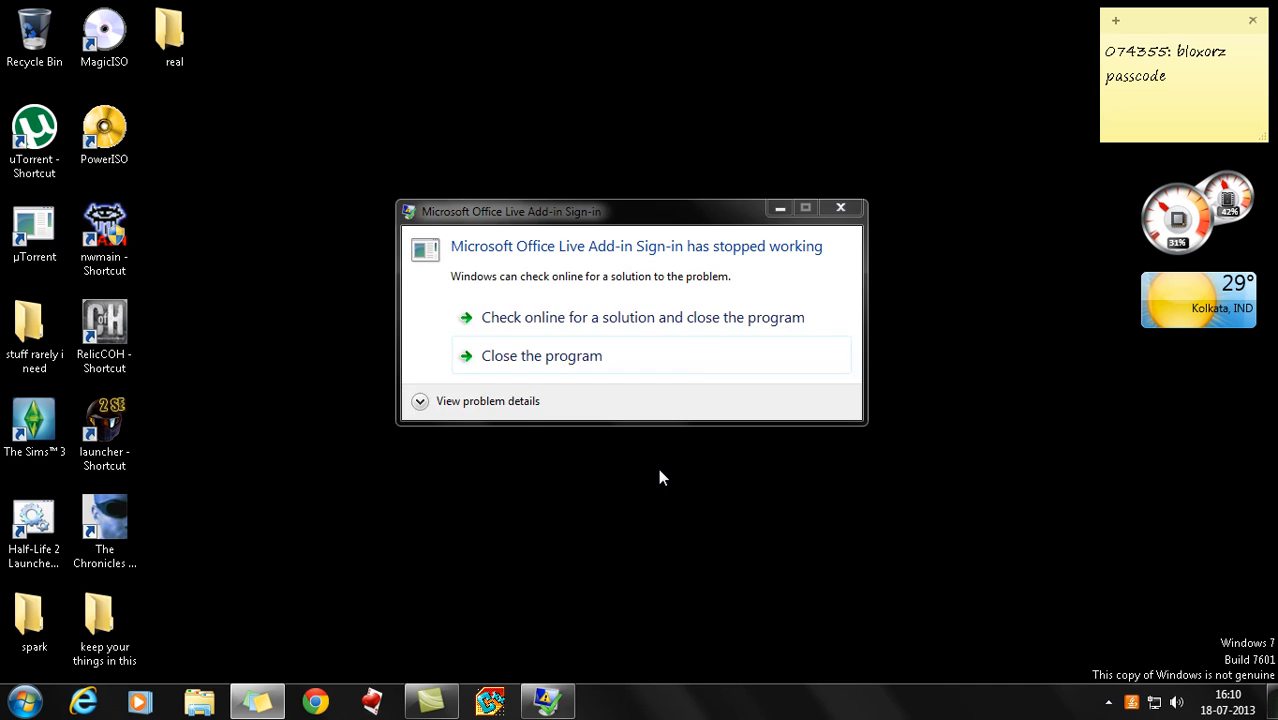
left_click(540, 356)
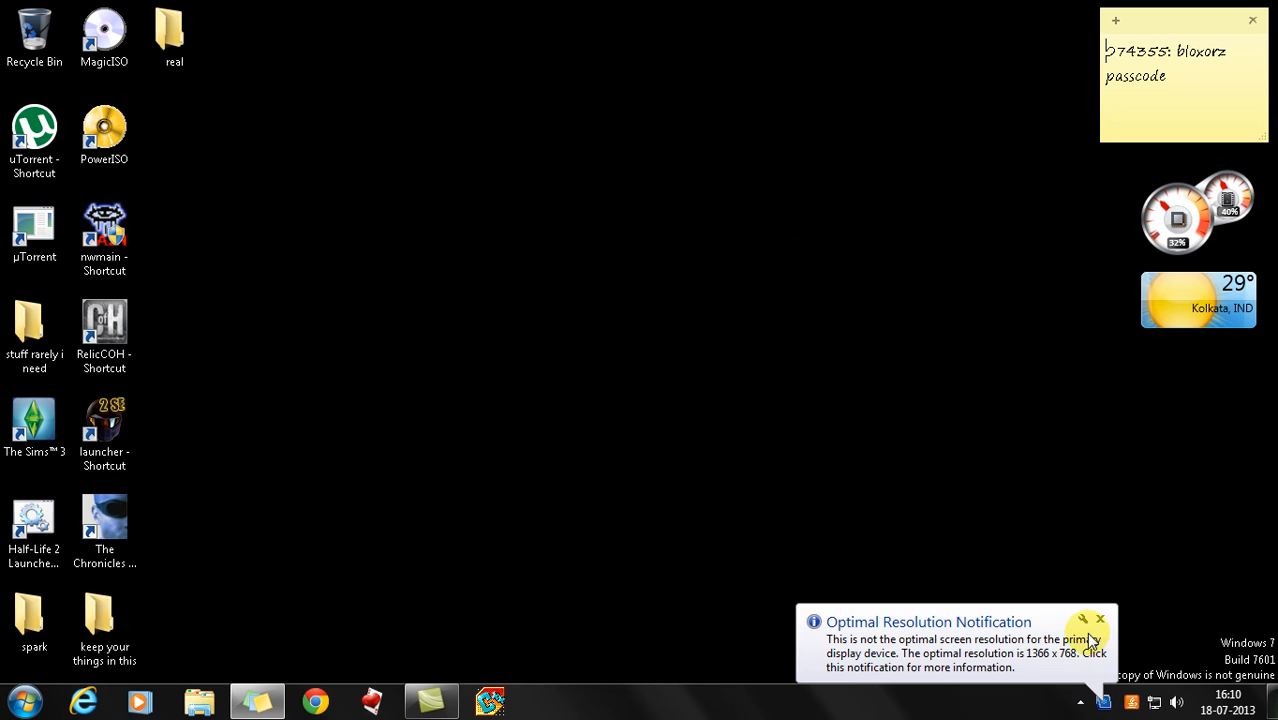
left_click(1100, 618)
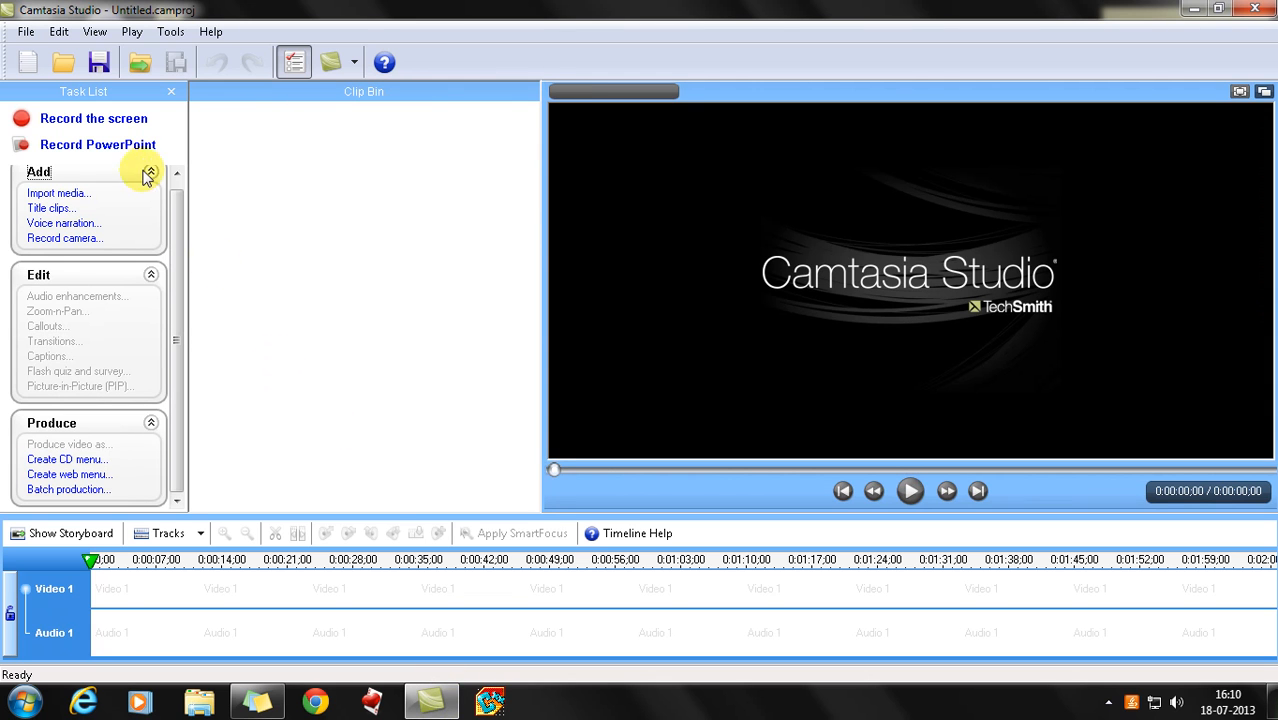
mouse_move(210, 32)
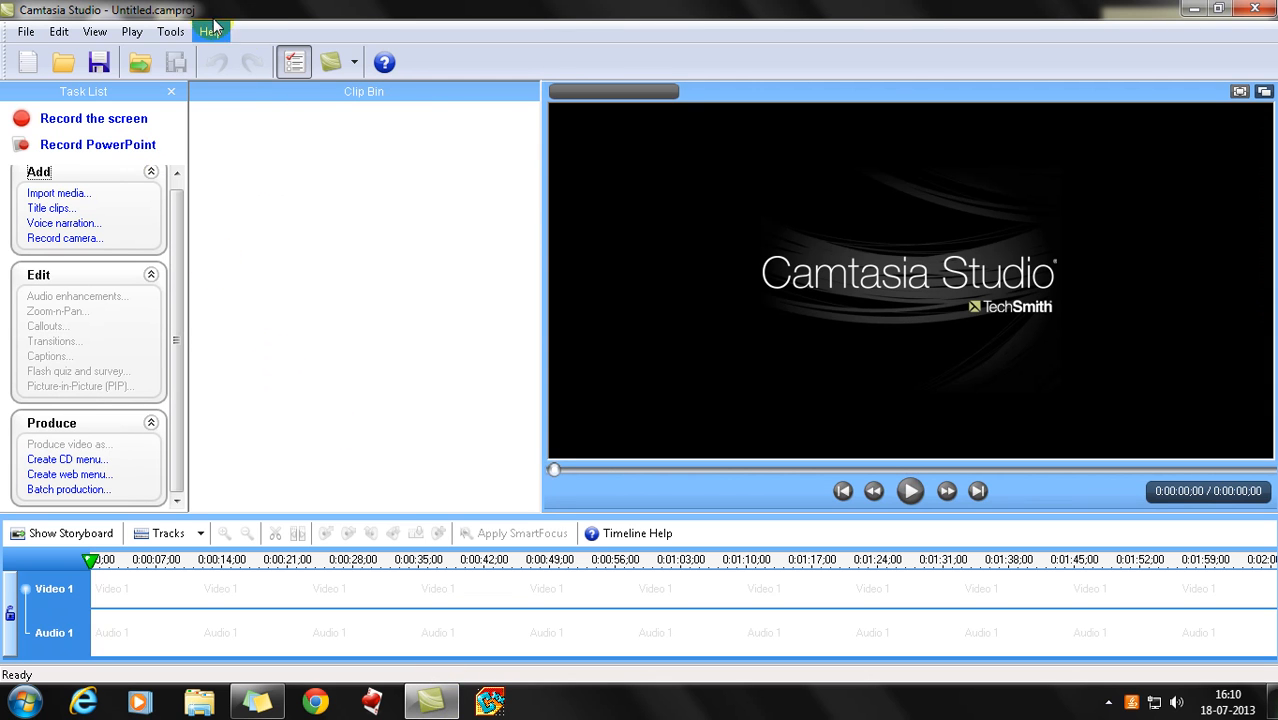
Use the Tools menu to put the Camtasia window away, leaving the desktop
left_click(170, 32)
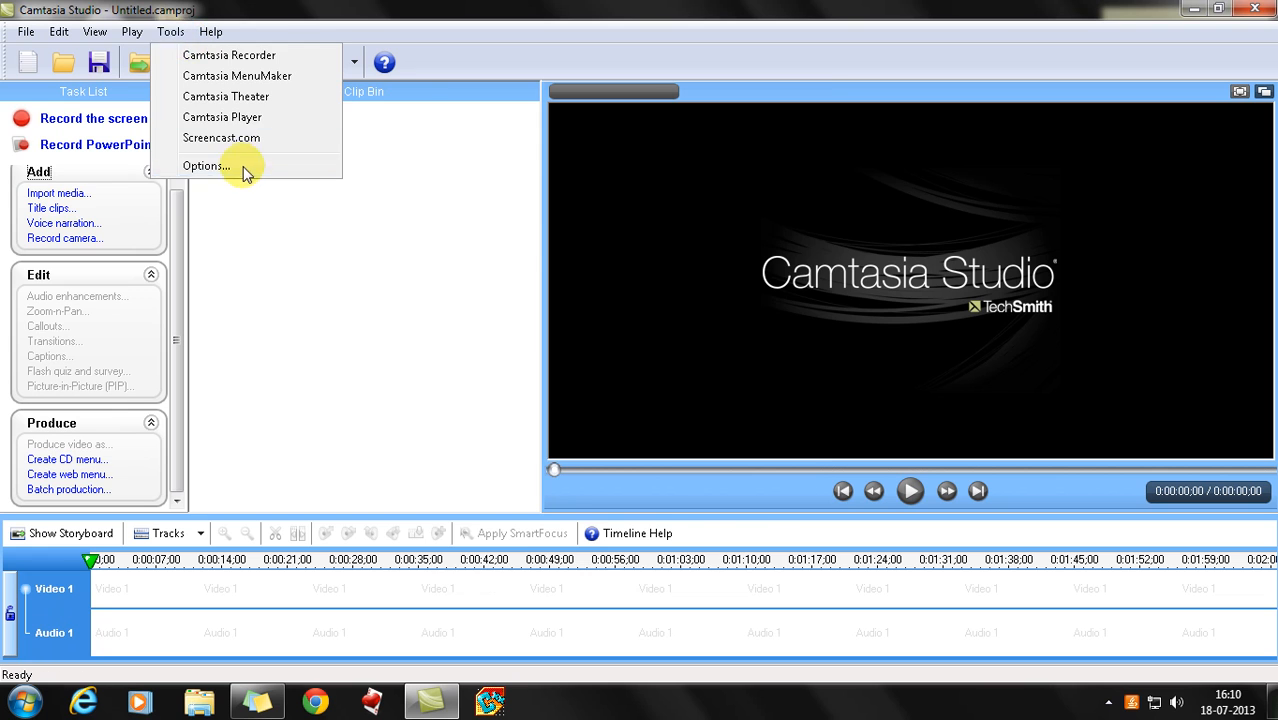
left_click(208, 164)
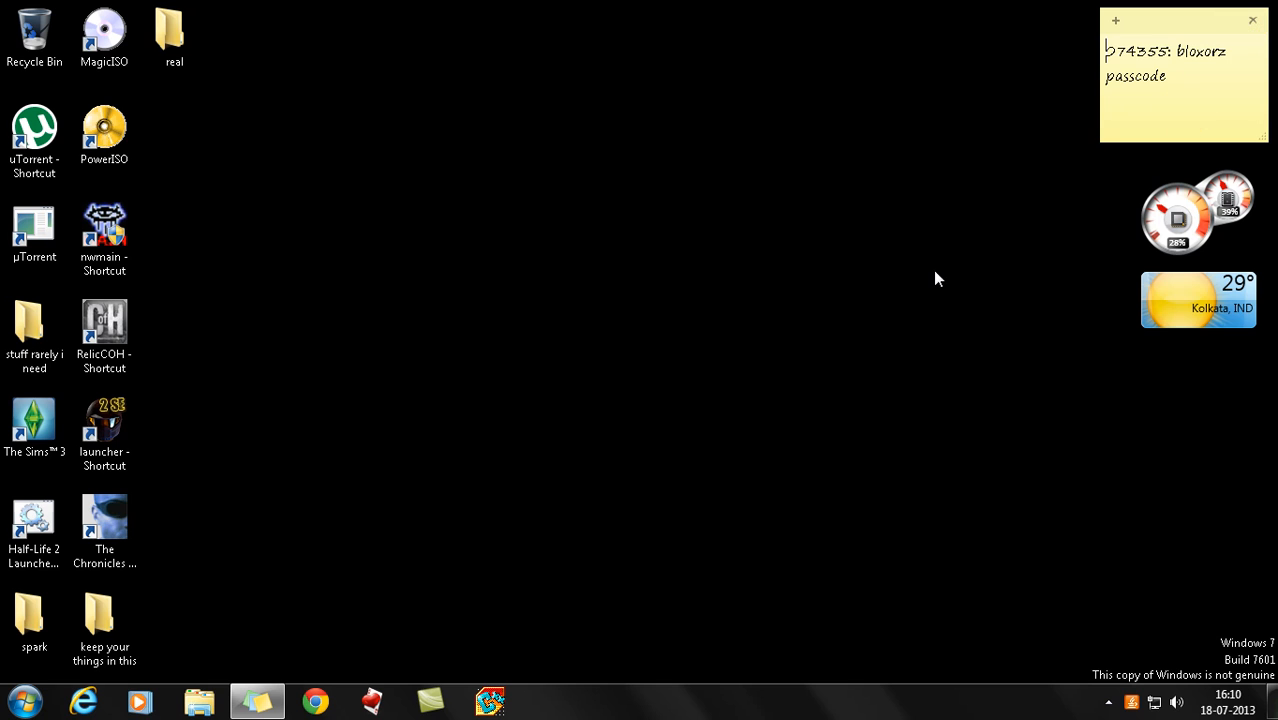
mouse_move(952, 532)
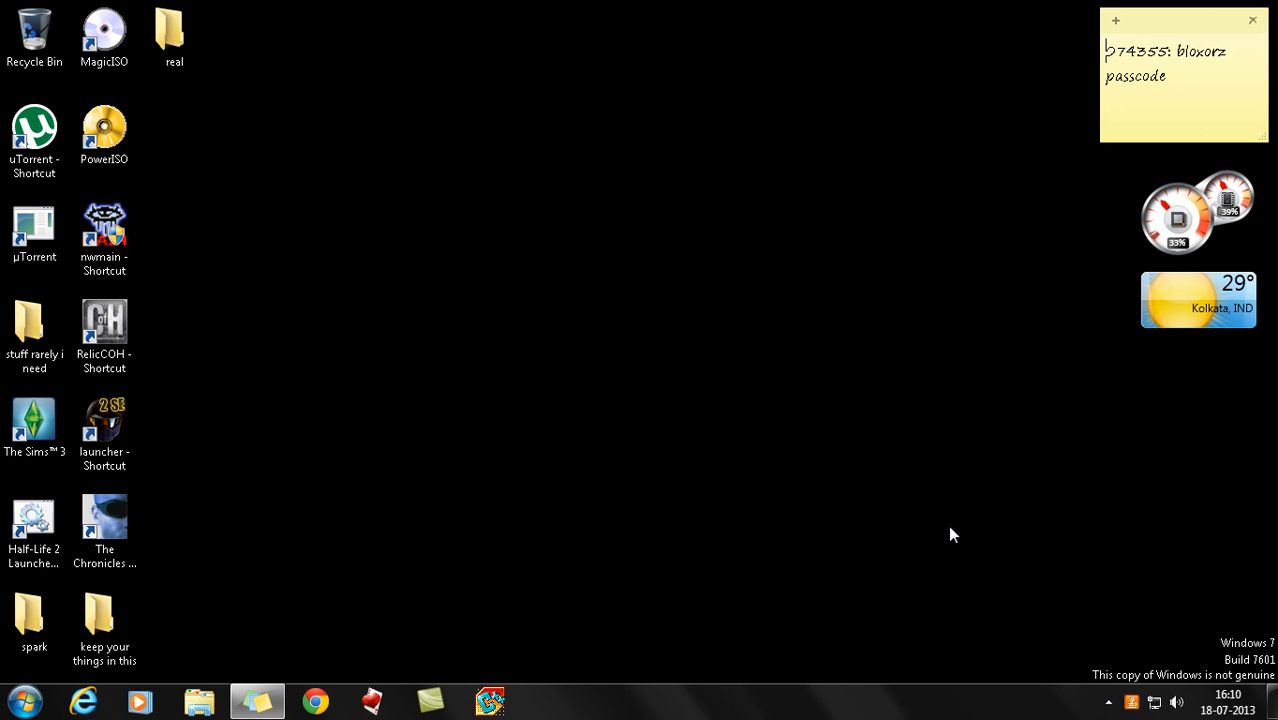